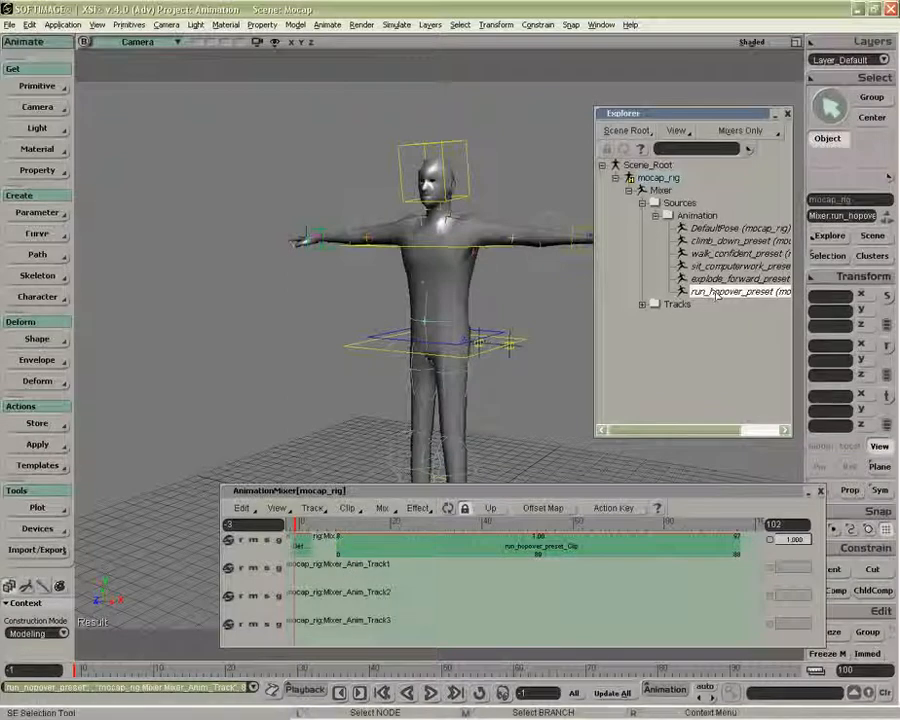
- Switch the Explorer scope to Sources/Clips and expand mocap_rig's animation sources
left_click(620, 131)
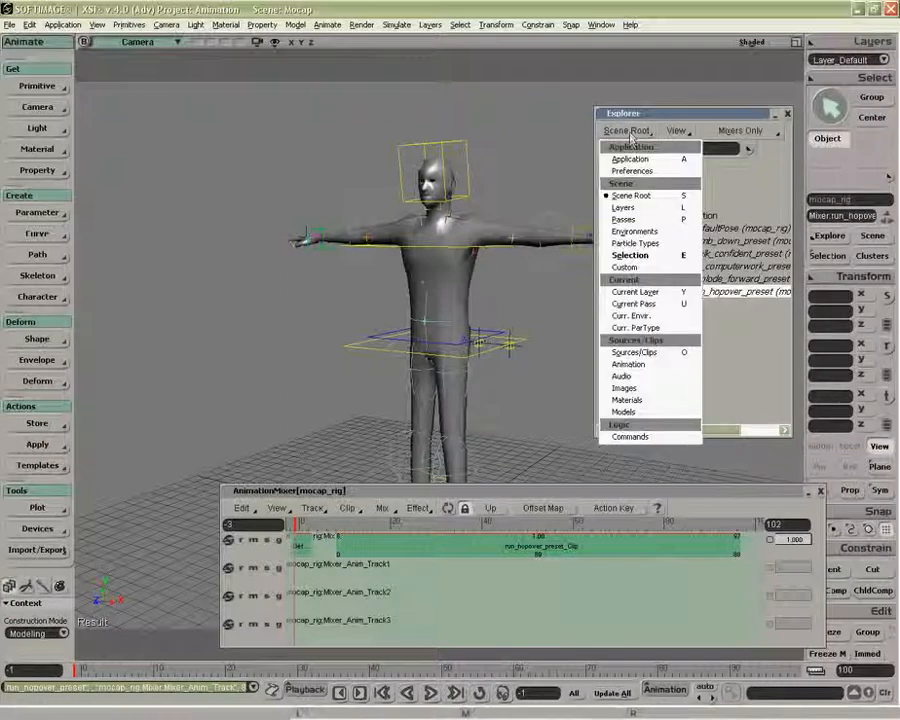
left_click(632, 352)
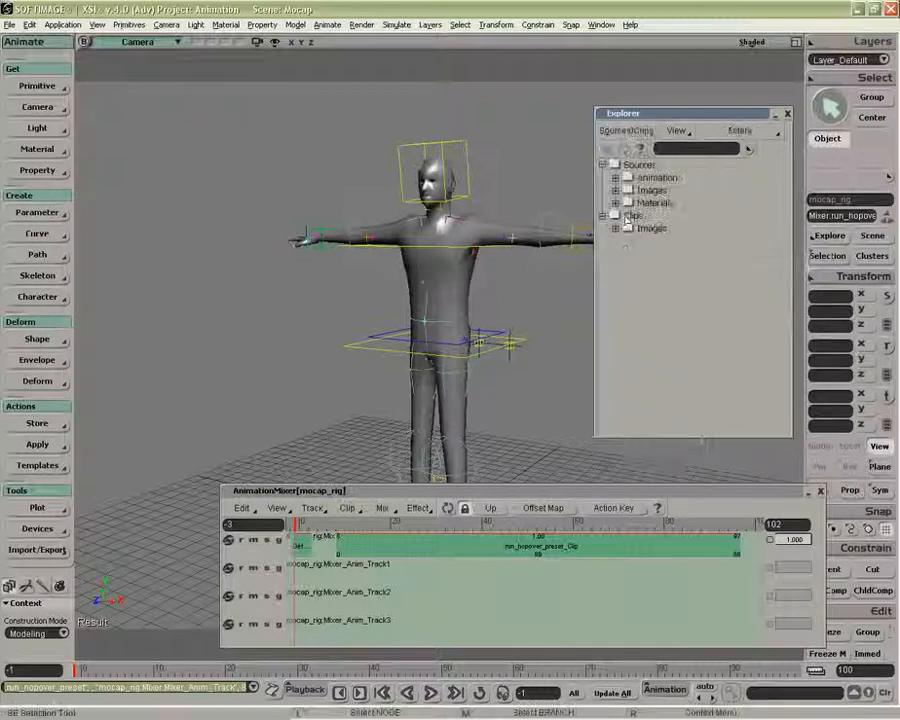
left_click(615, 177)
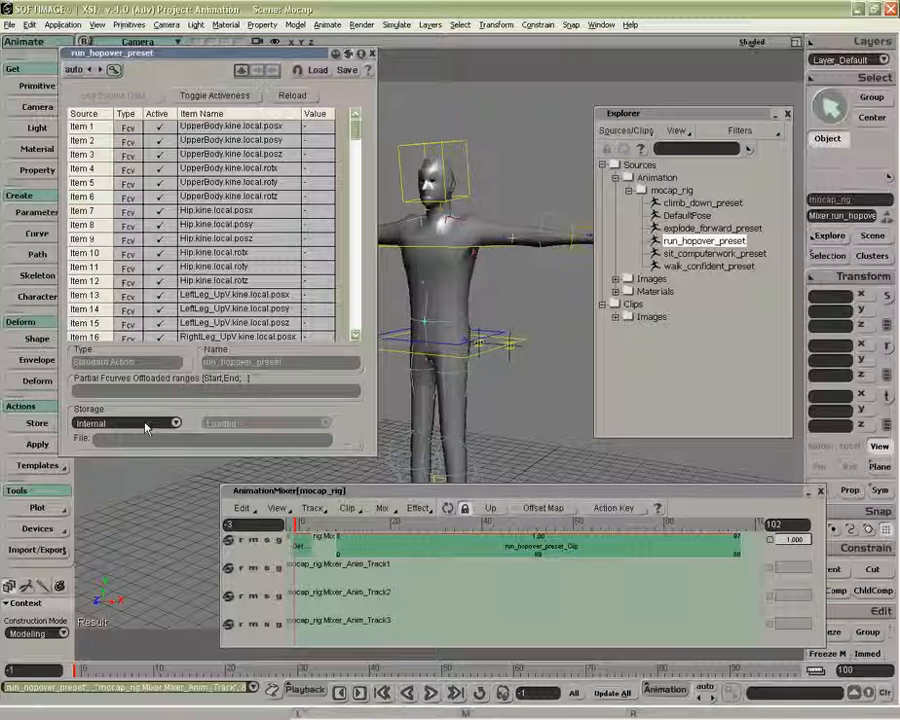
mouse_move(172, 421)
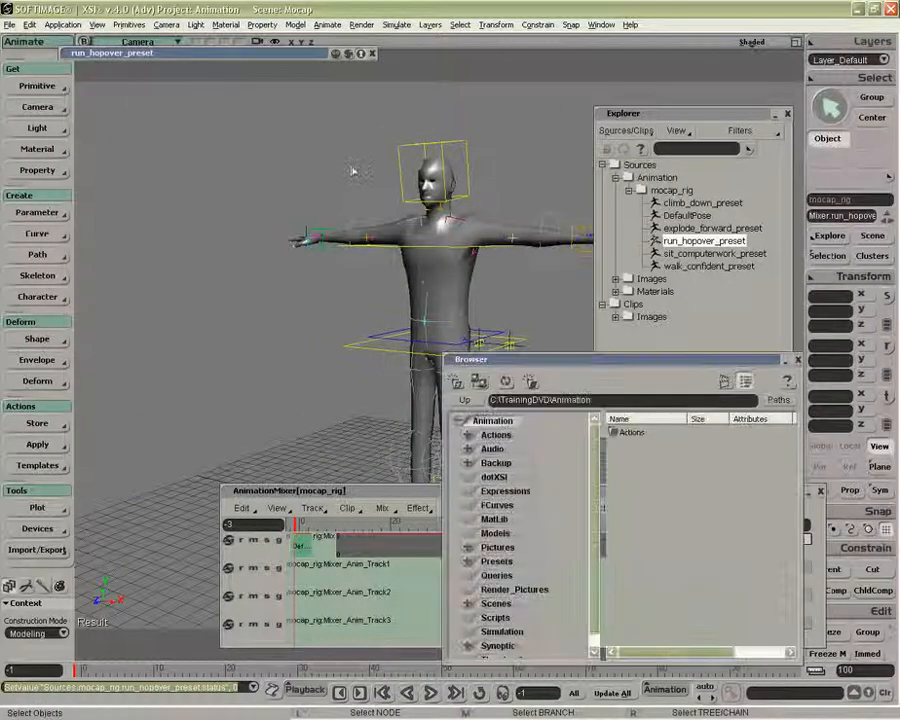
- Browse to the Animation > Actions folder to locate HOPPER.eani
left_click(495, 434)
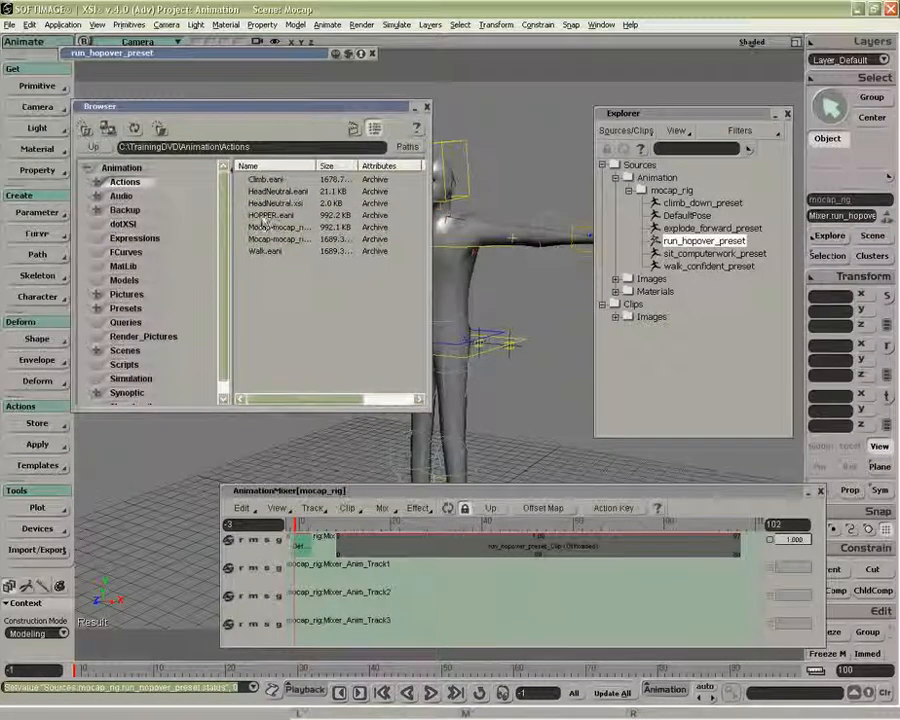
left_click(270, 215)
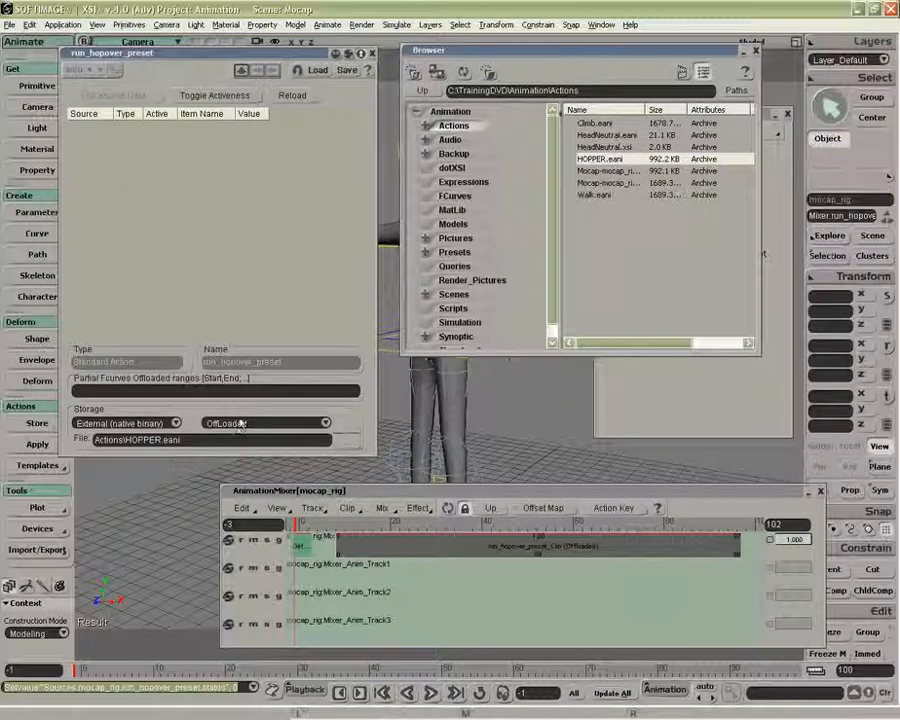
- Set run_hopover_preset's storage status from OffLoaded to Loaded and check the timeline
left_click(260, 422)
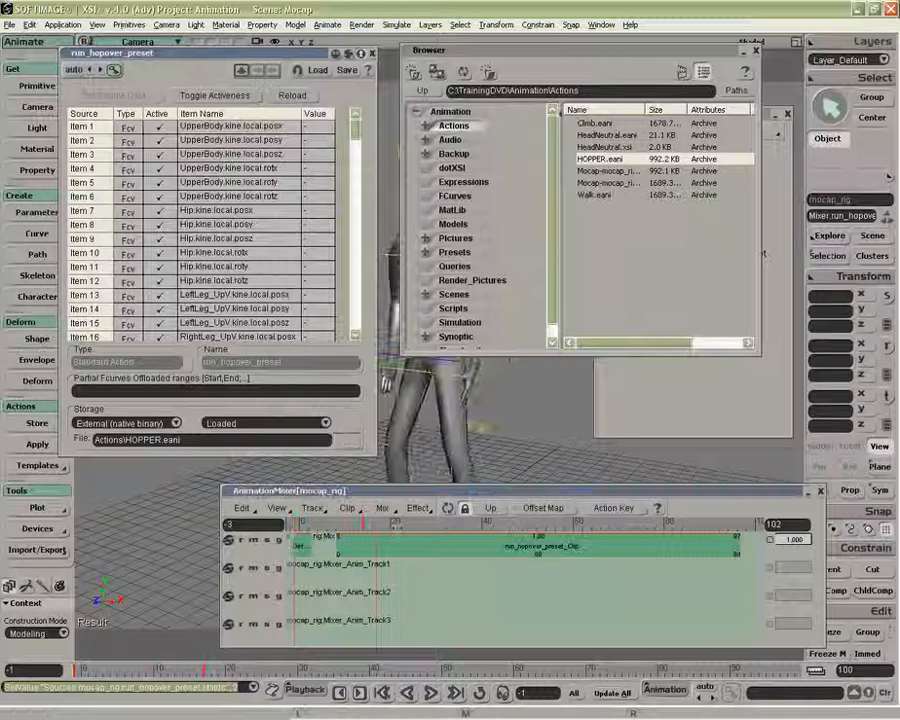
left_click(450, 524)
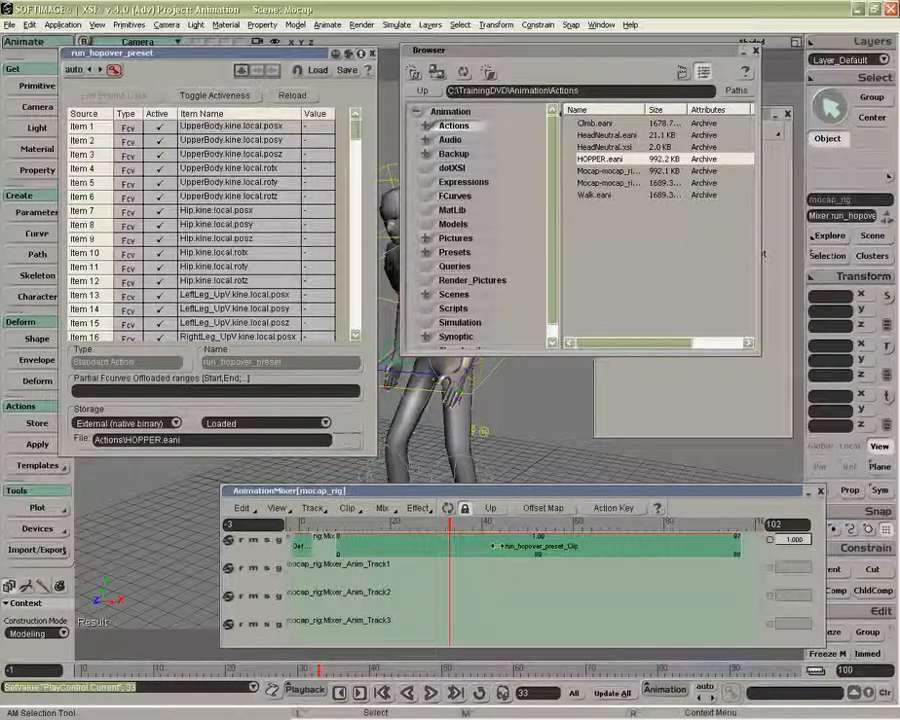
- Load HOPPER.eani from file onto a mixer track and open the HOPPER_eani source properties
right_click(535, 546)
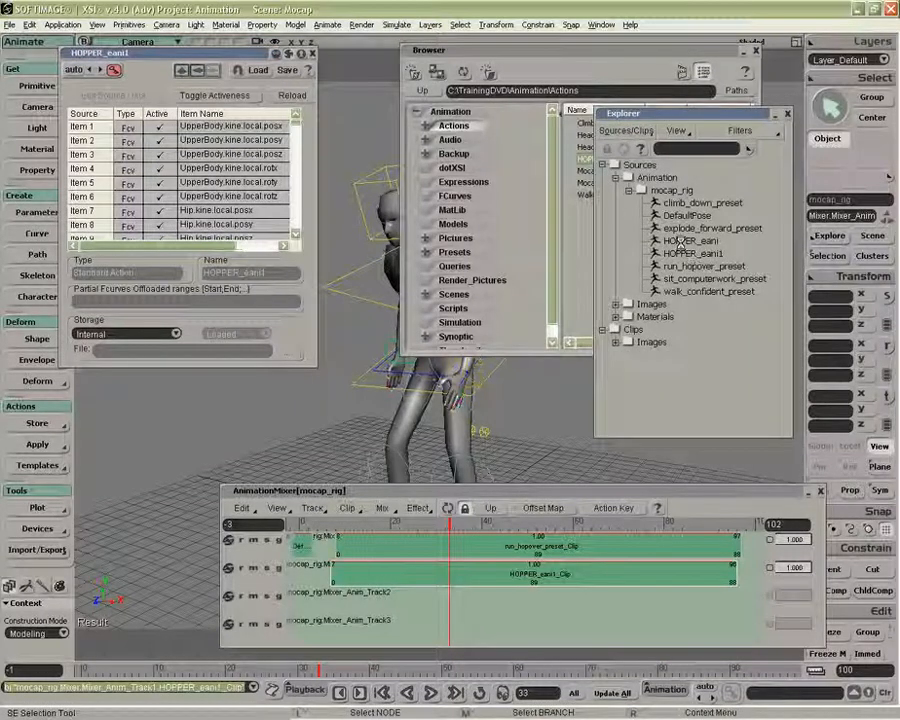
left_click(695, 240)
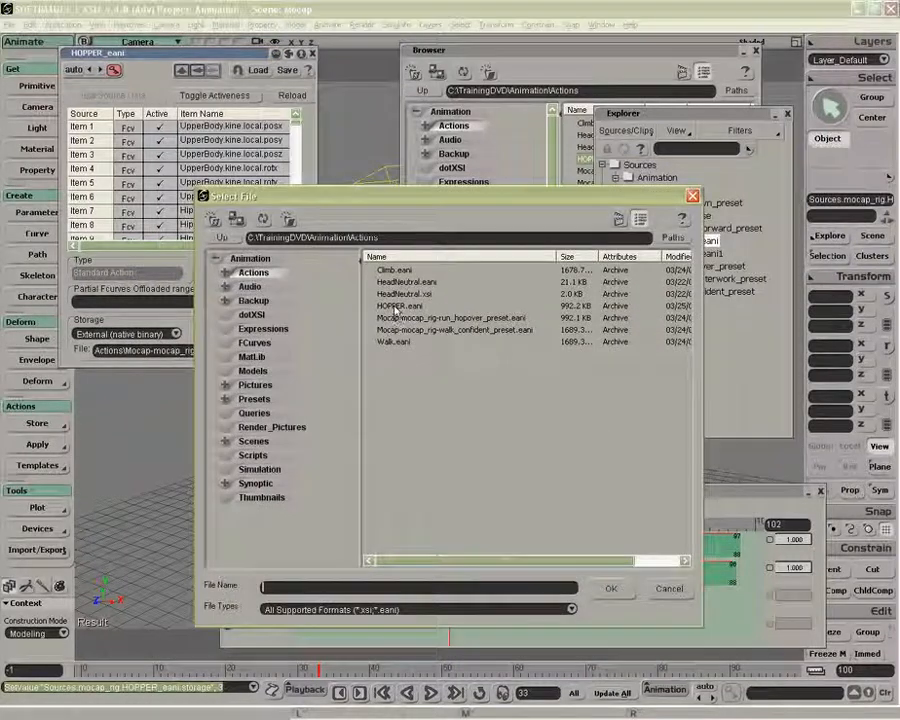
- Set HOPPER_eani's File field to HOPPER.eani, confirm, and reload the action
left_click(400, 305)
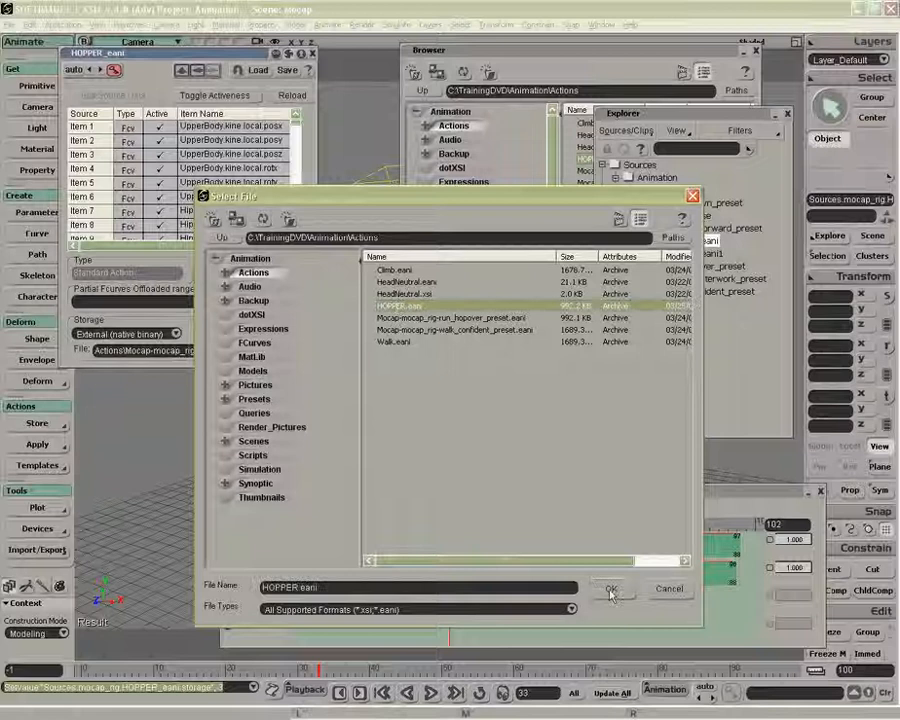
left_click(611, 587)
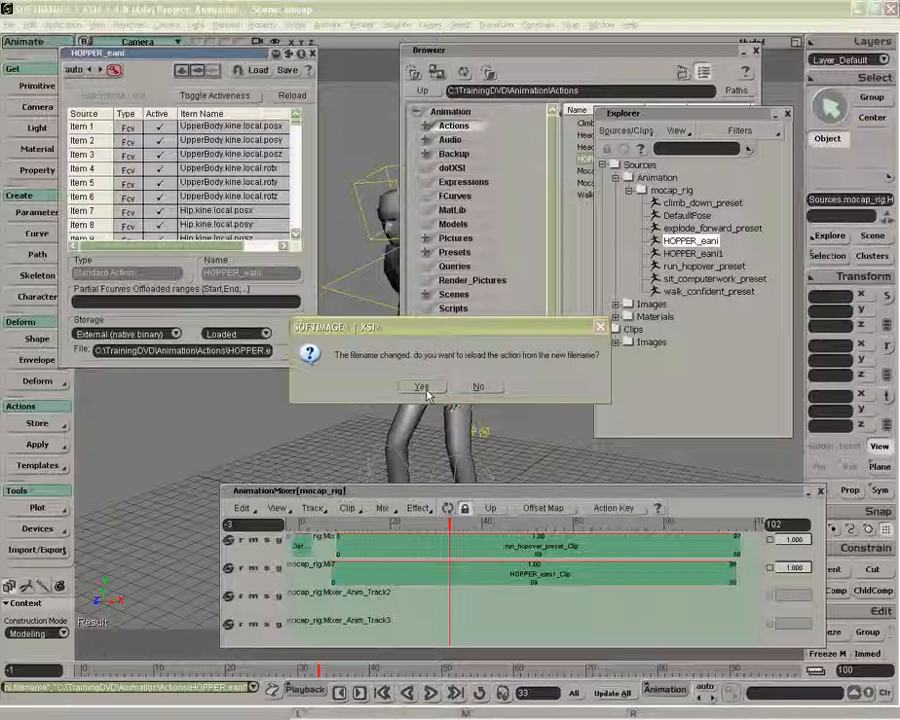
left_click(421, 386)
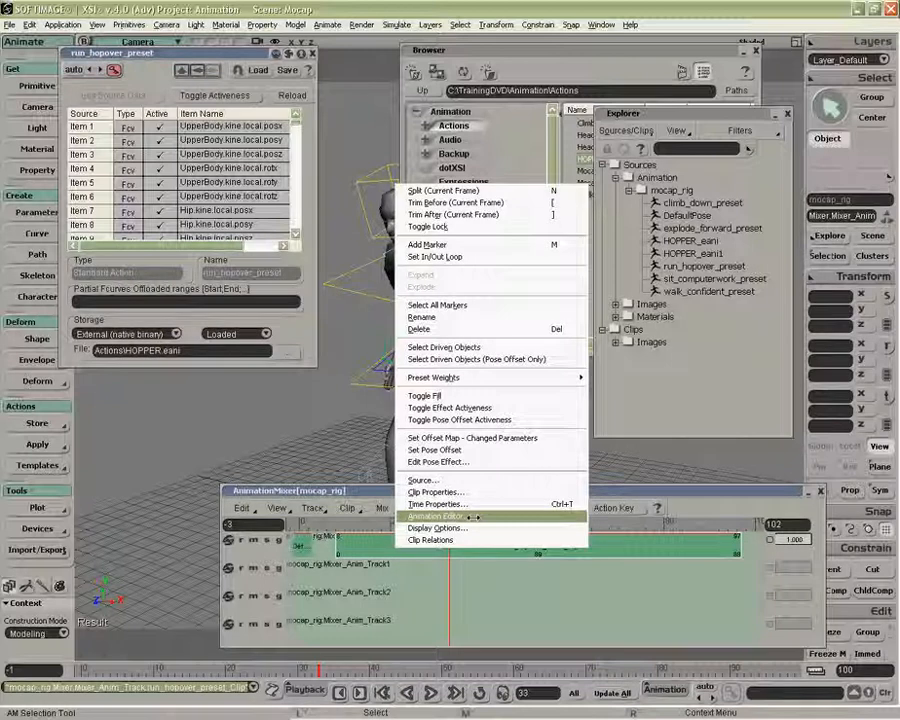
- Open the run_hopover_preset clip in the Animation Editor from the mixer
left_click(433, 515)
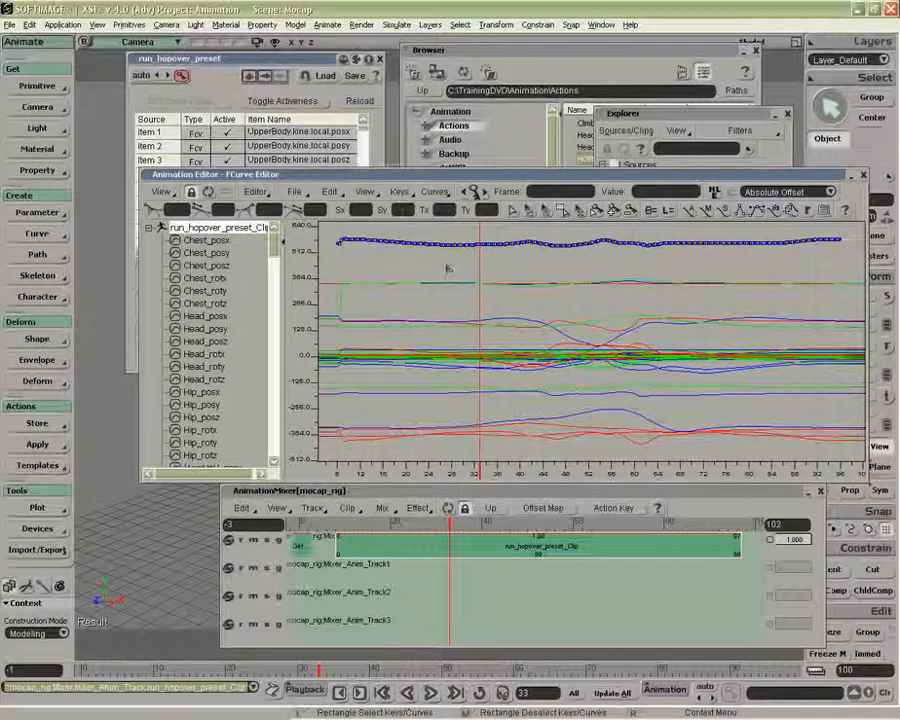
mouse_move(513, 262)
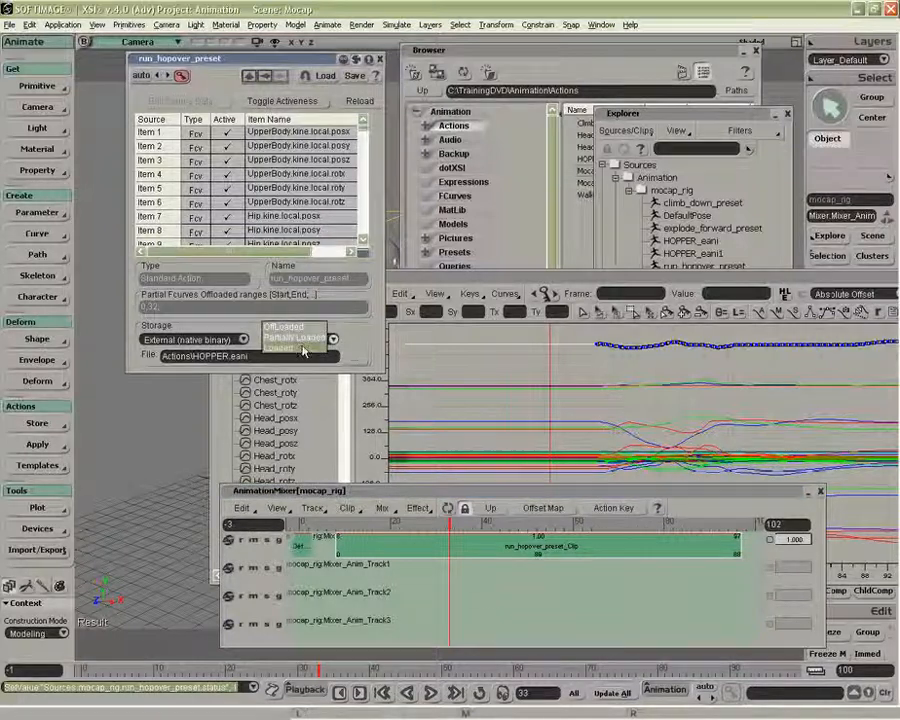
- Set run_hopover_preset's storage status to Partially Loaded
left_click(290, 340)
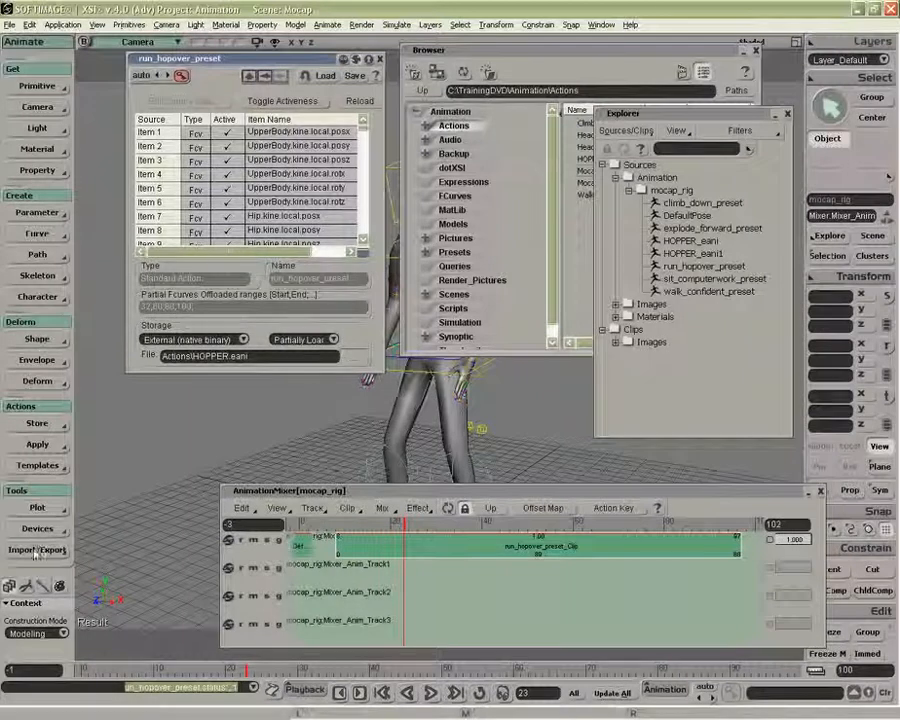
- Import Climb.eani as a referenced action and select the new Climb_eani source
left_click(37, 550)
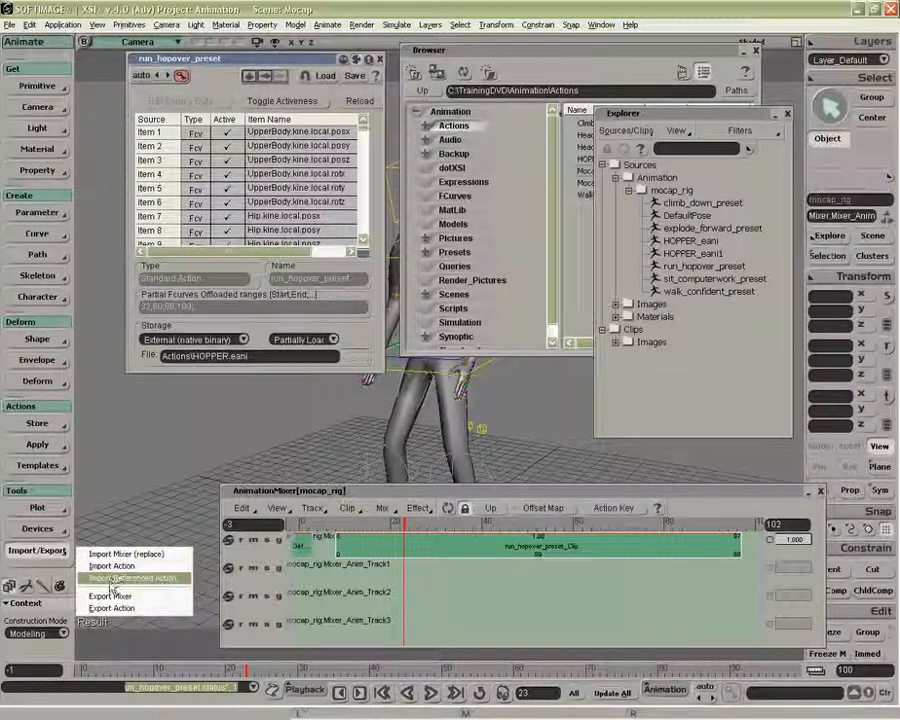
mouse_move(121, 575)
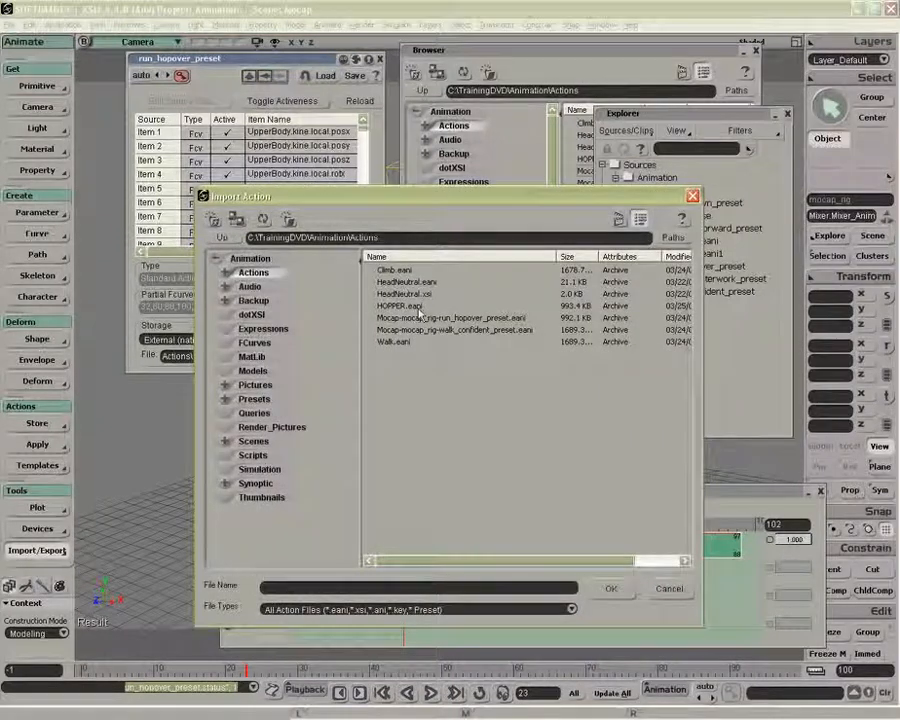
left_click(393, 270)
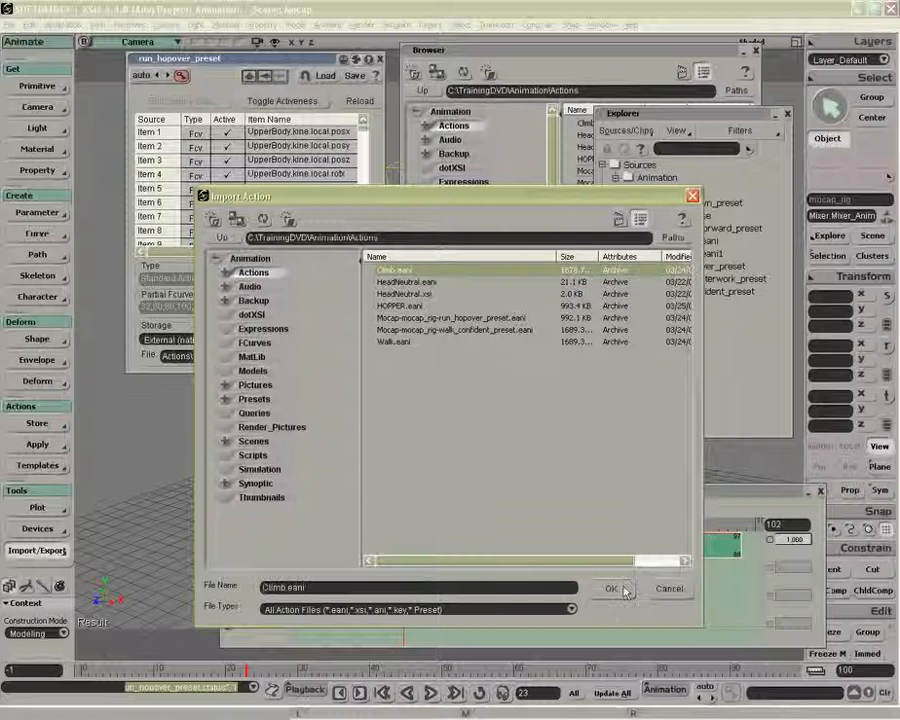
left_click(617, 588)
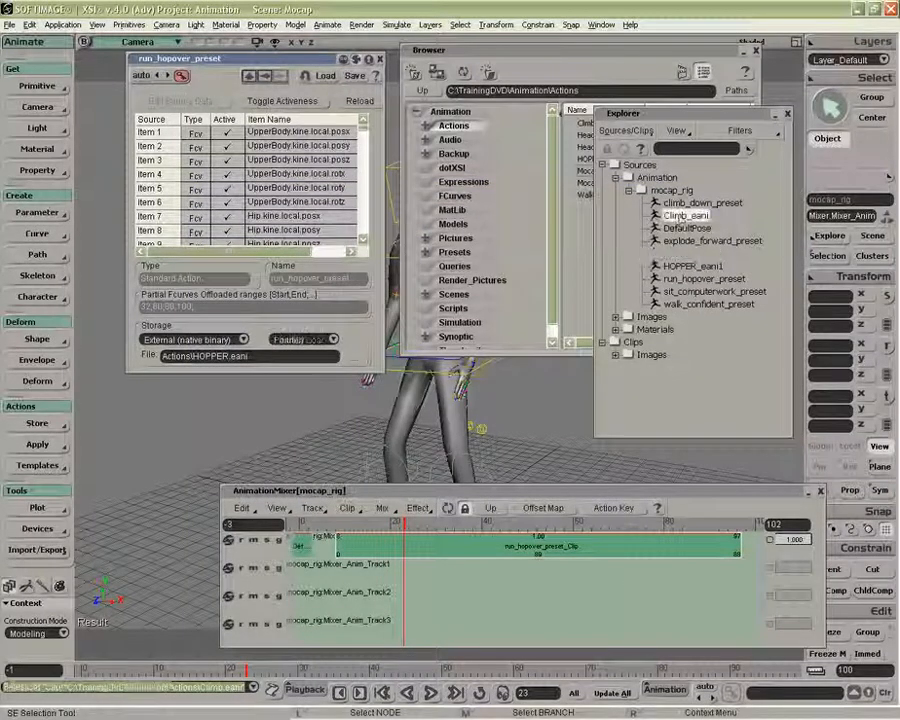
left_click(686, 214)
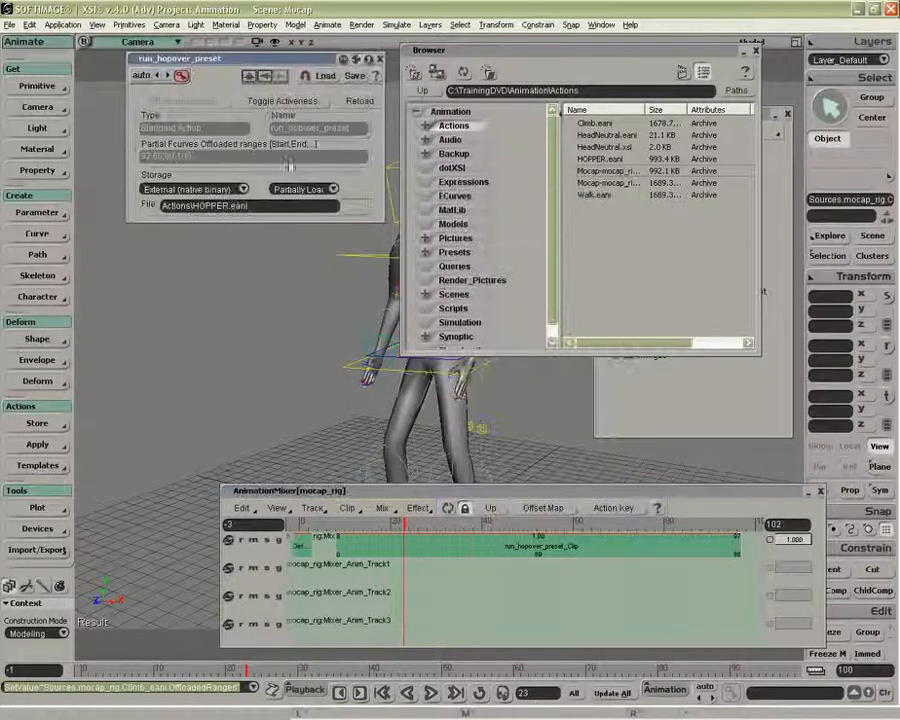
- Set run_hopover_preset's storage to Internal and close the Browser window
left_click_drag(180, 58, 130, 139)
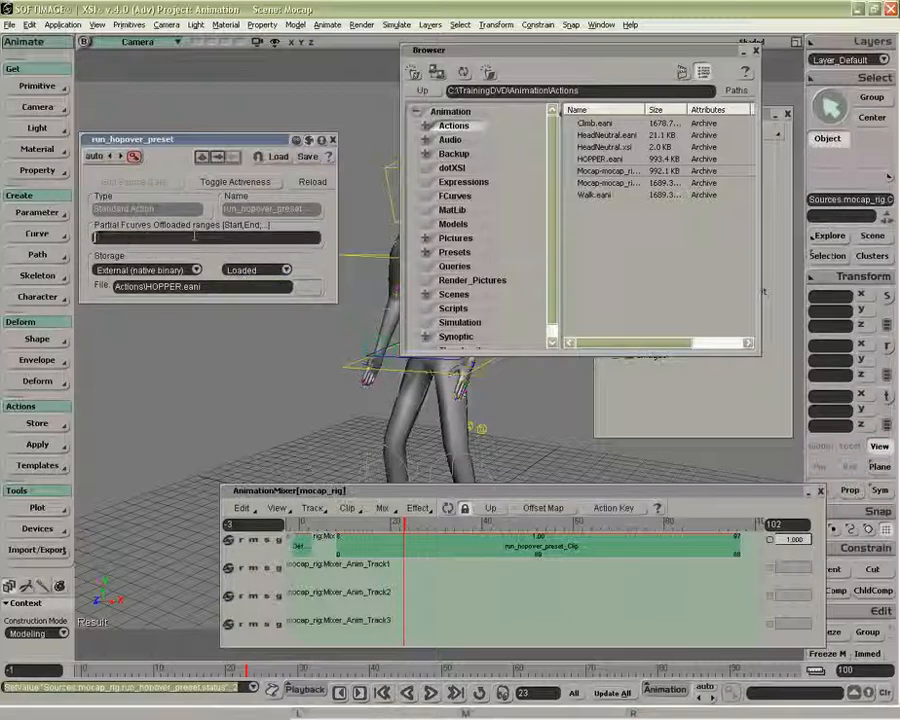
left_click(145, 269)
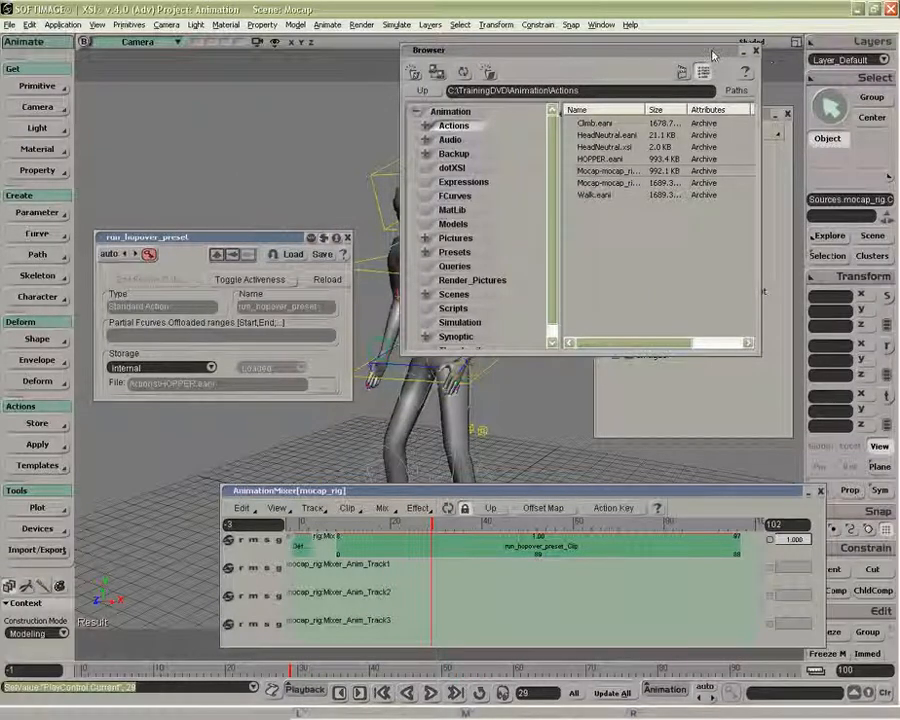
left_click(753, 50)
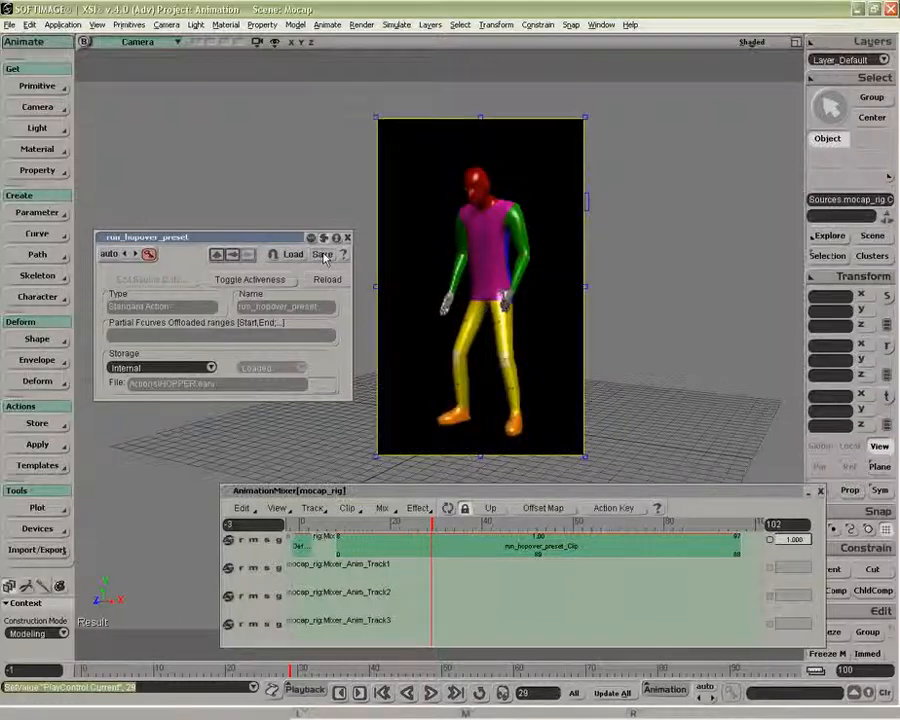
- Open the Save Action Preset dialog from the action property editor
left_click(322, 254)
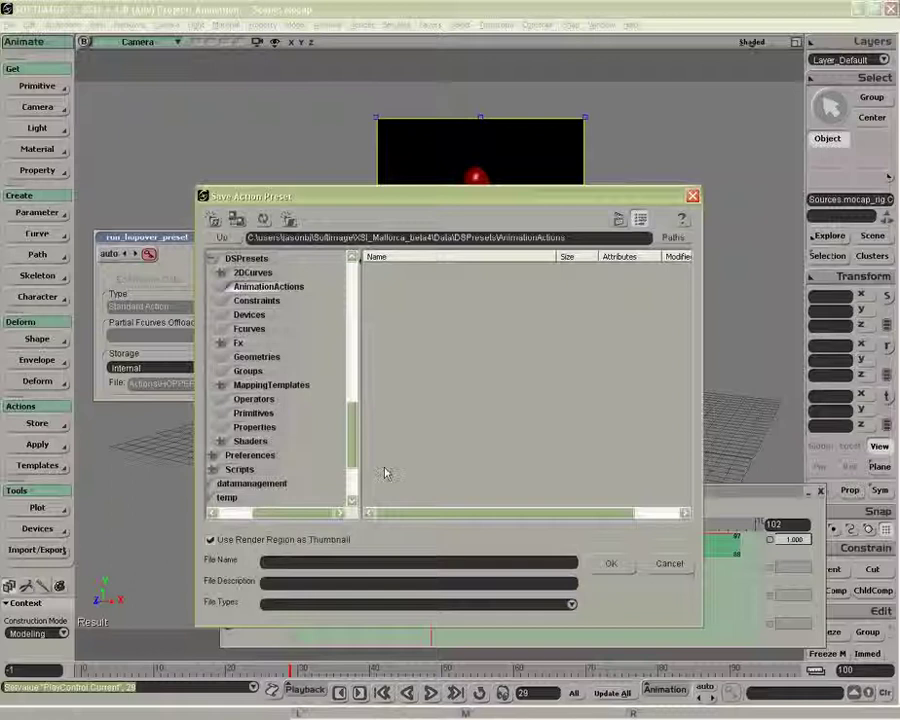
- Save the action as 'Hop' in C:\TrainingDVD\Animation\Actions, then view its thumbnail
left_click(673, 237)
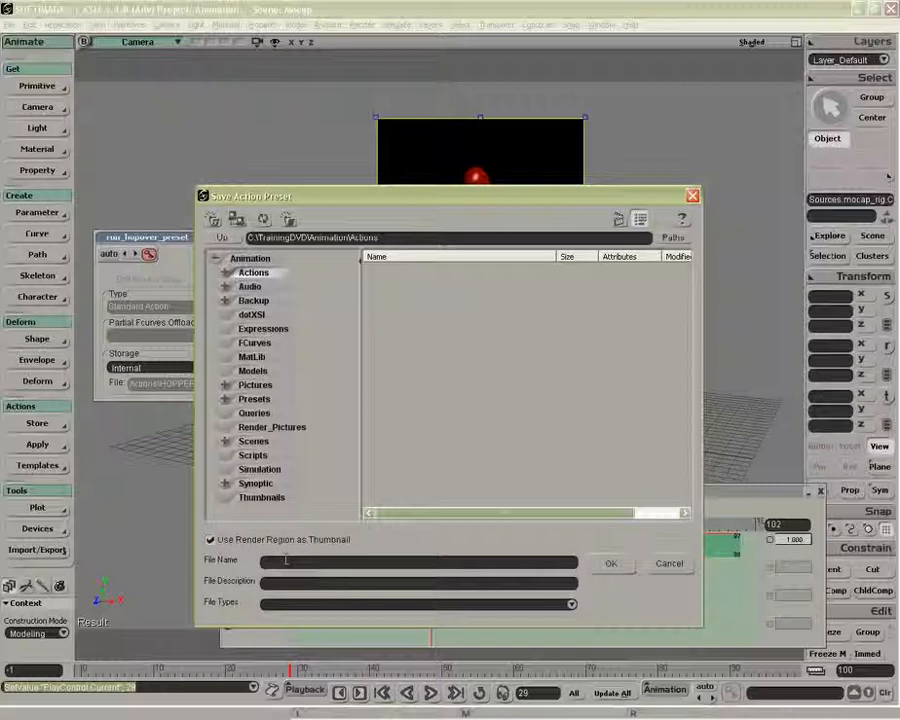
type("Hop")
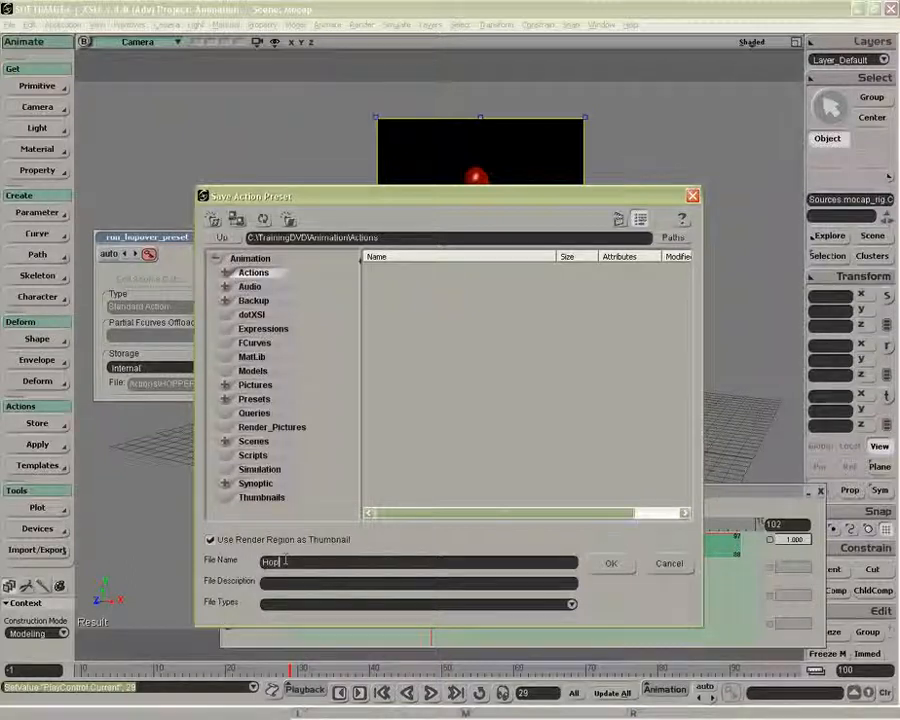
left_click(618, 562)
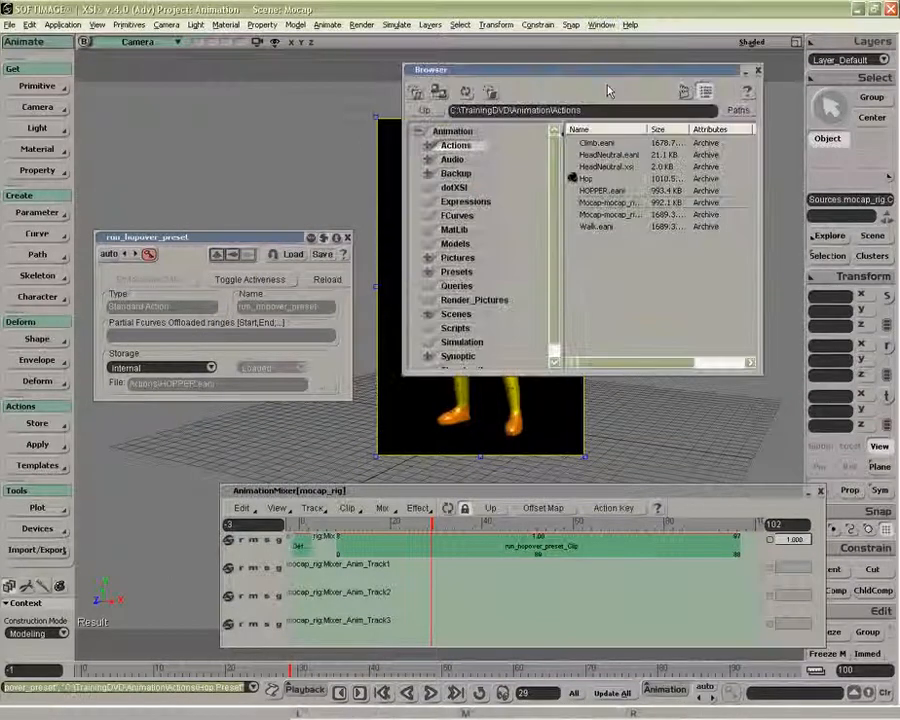
left_click(700, 87)
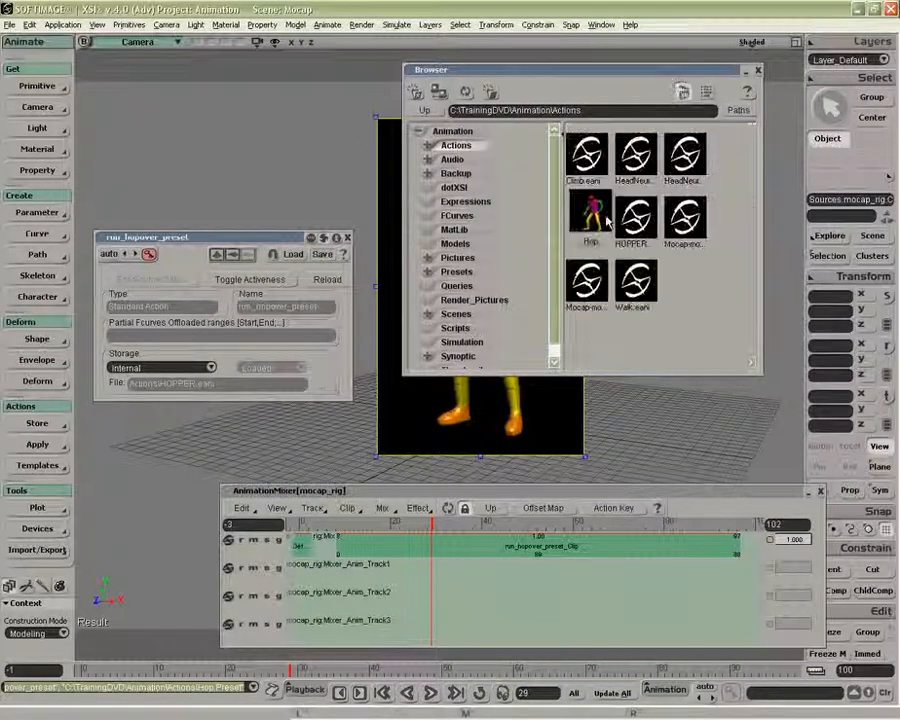
left_click(590, 218)
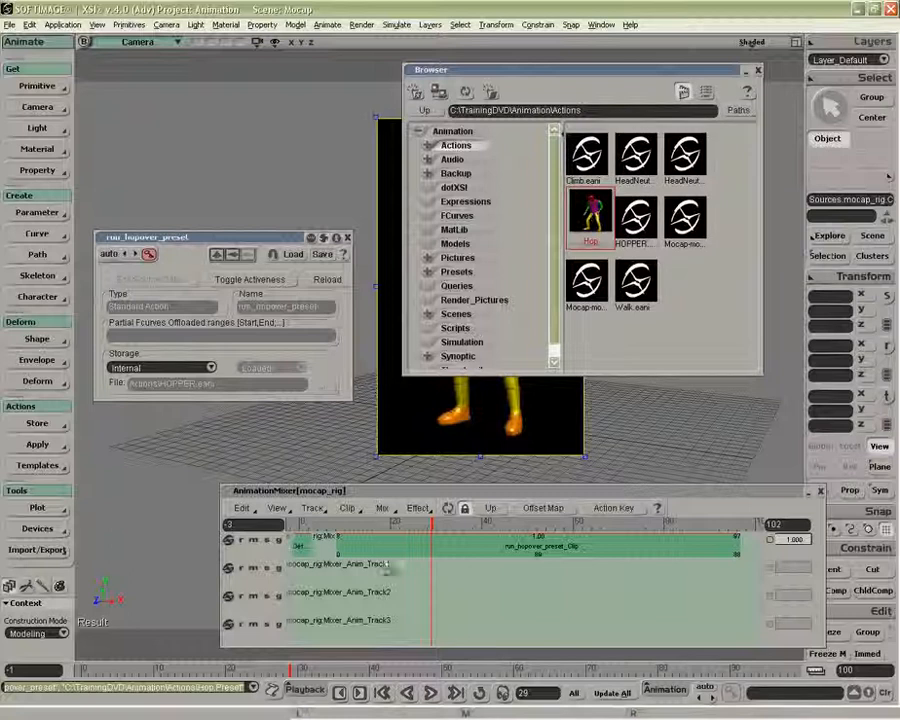